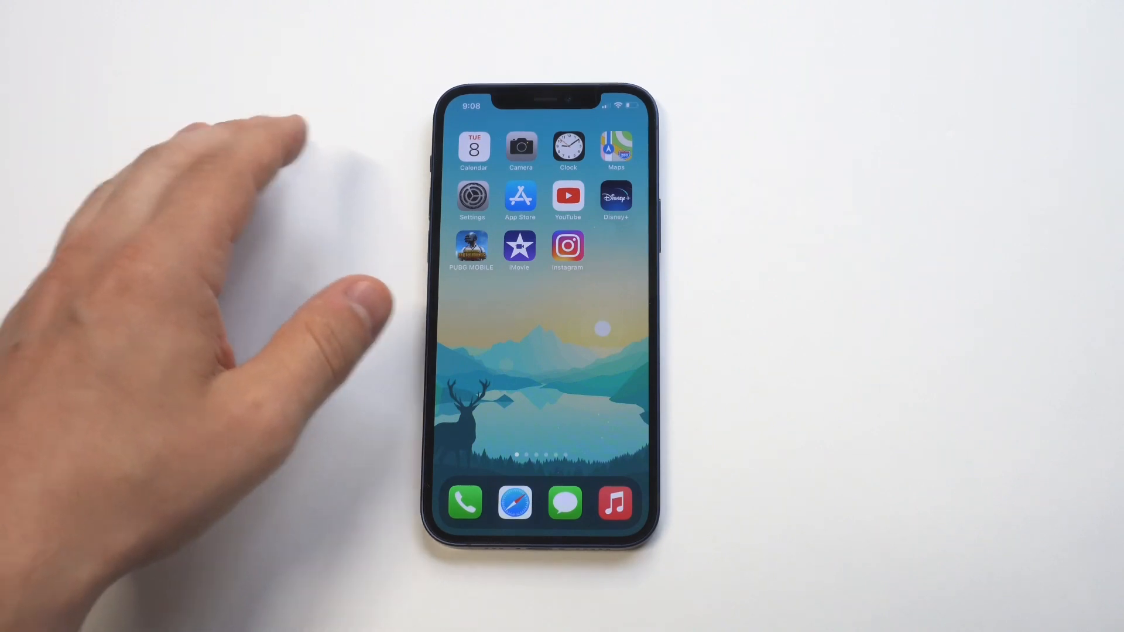
# Launch iMovie from the home screen to reach the movie project
pyautogui.click(519, 247)
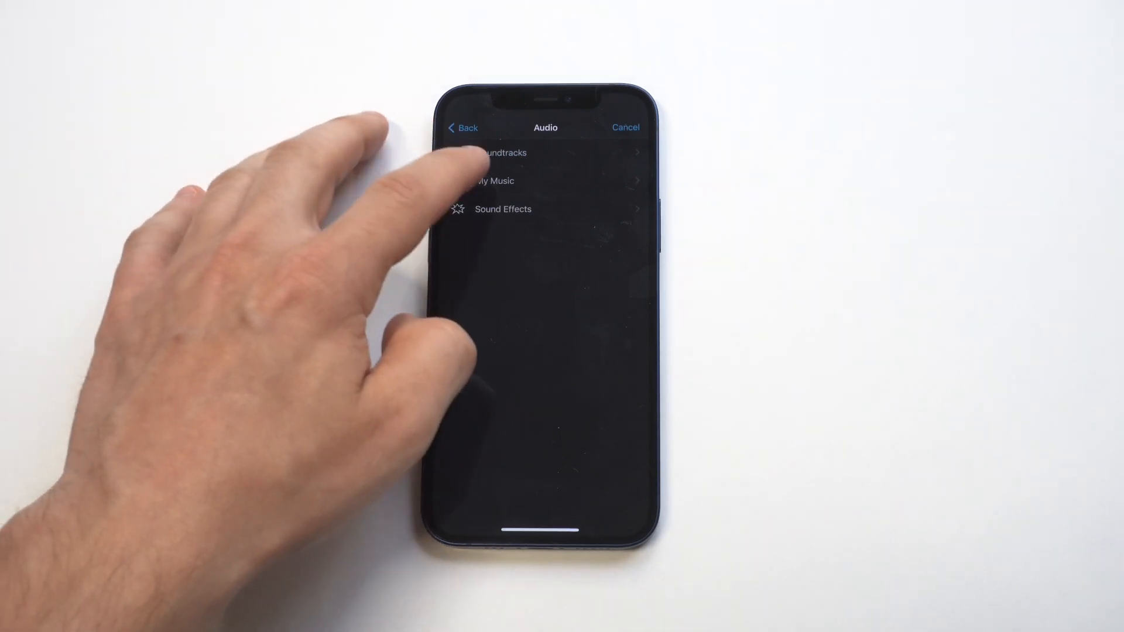
# Browse My Music by artist to find a background track
pyautogui.click(492, 180)
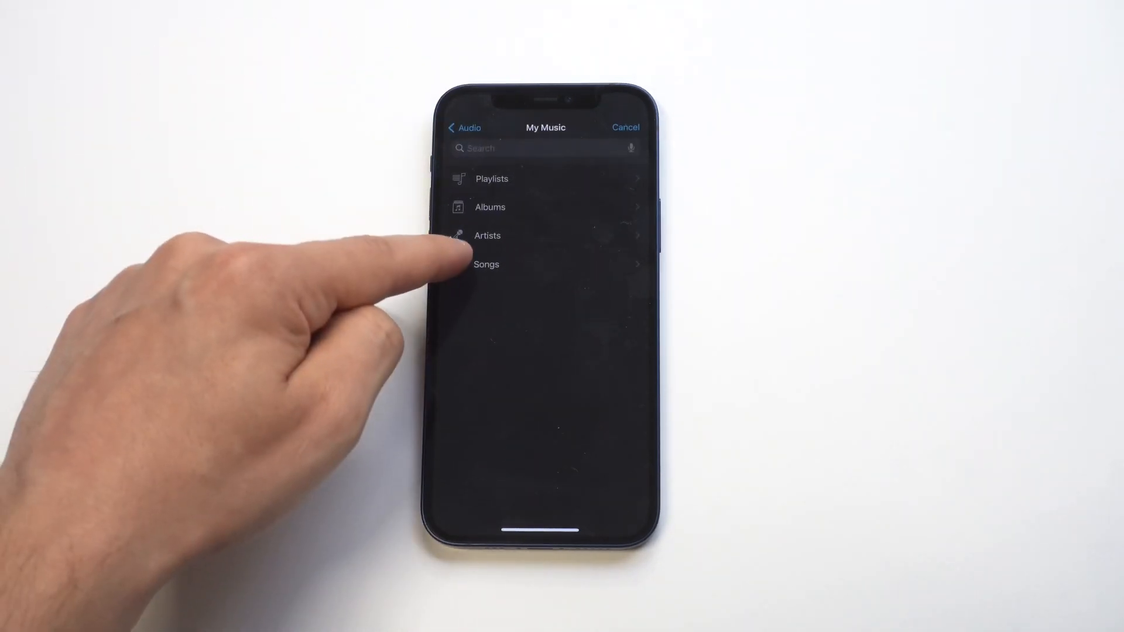
pyautogui.click(486, 265)
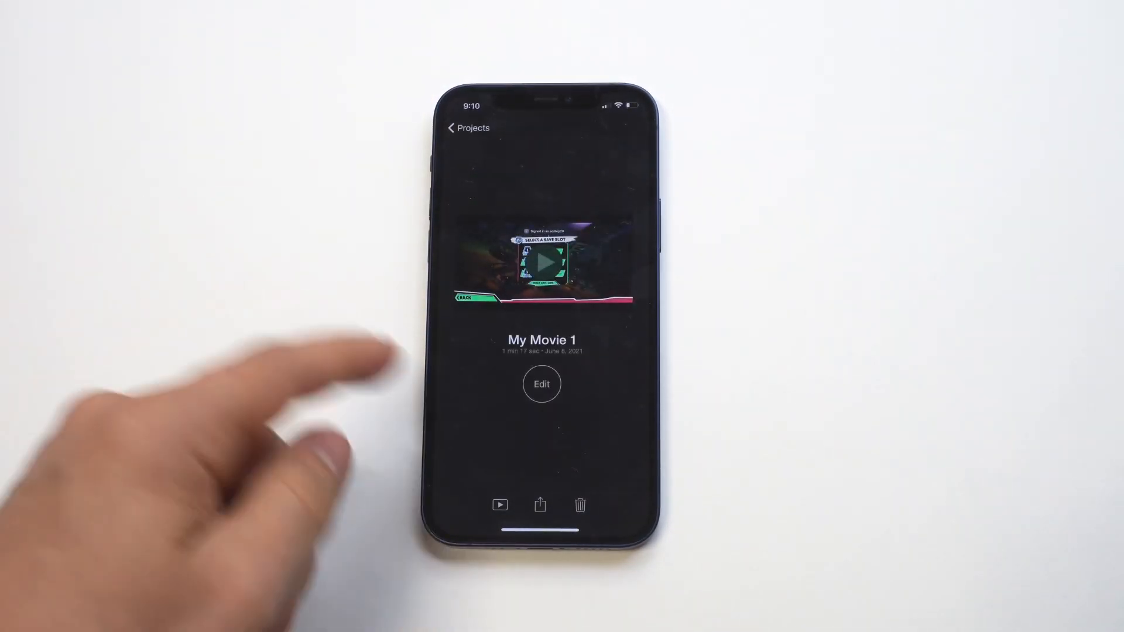
# Reopen My Movie 1 for editing and select the gameplay clip to check its music track
pyautogui.click(538, 506)
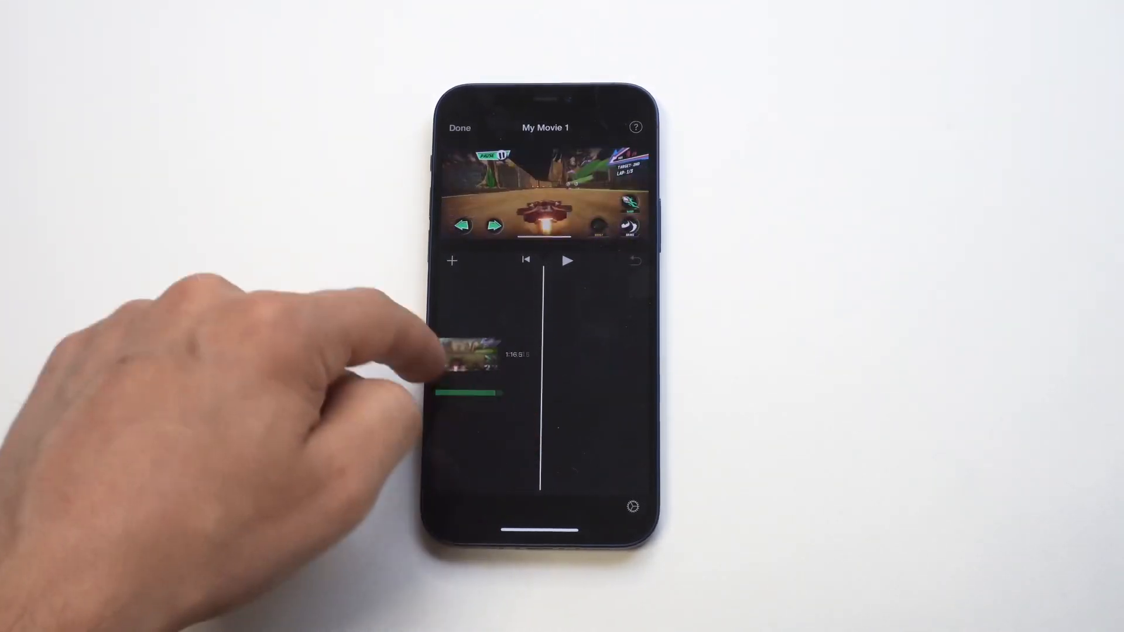
pyautogui.click(451, 260)
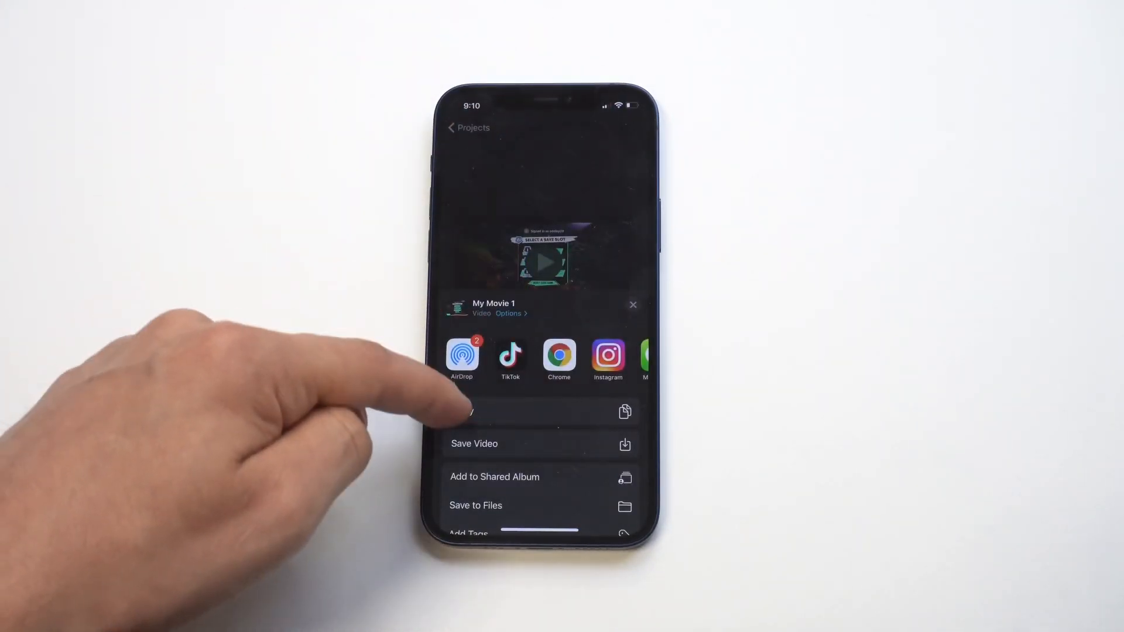
# Save the finished My Movie 1 video to the phone
pyautogui.click(474, 443)
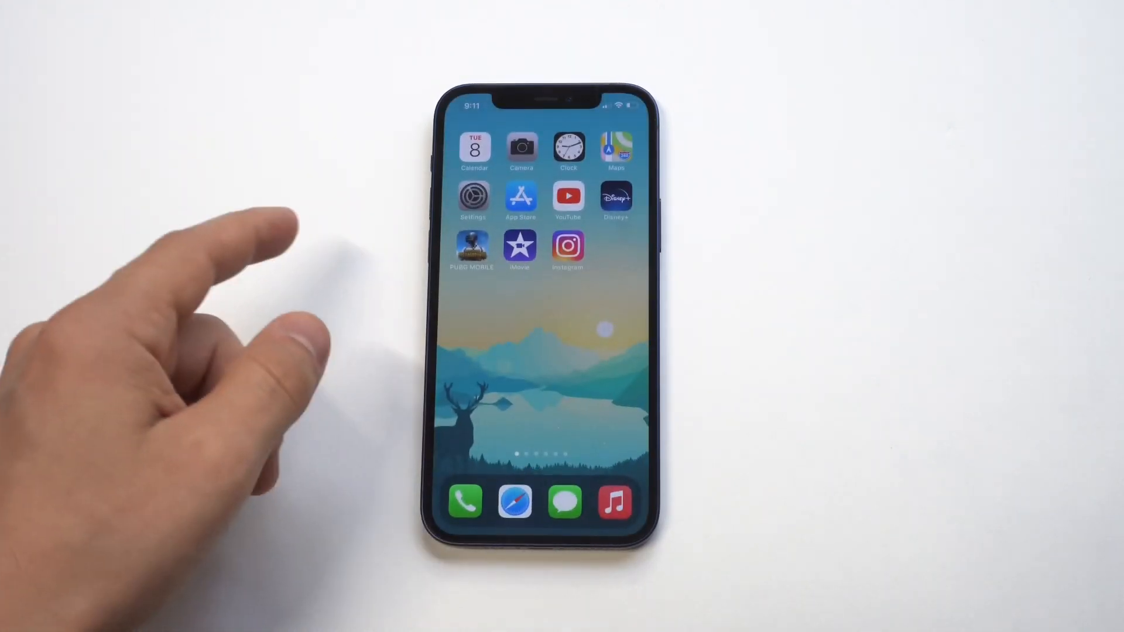
# Launch Instagram, go to the profile page and start a new post
pyautogui.click(568, 248)
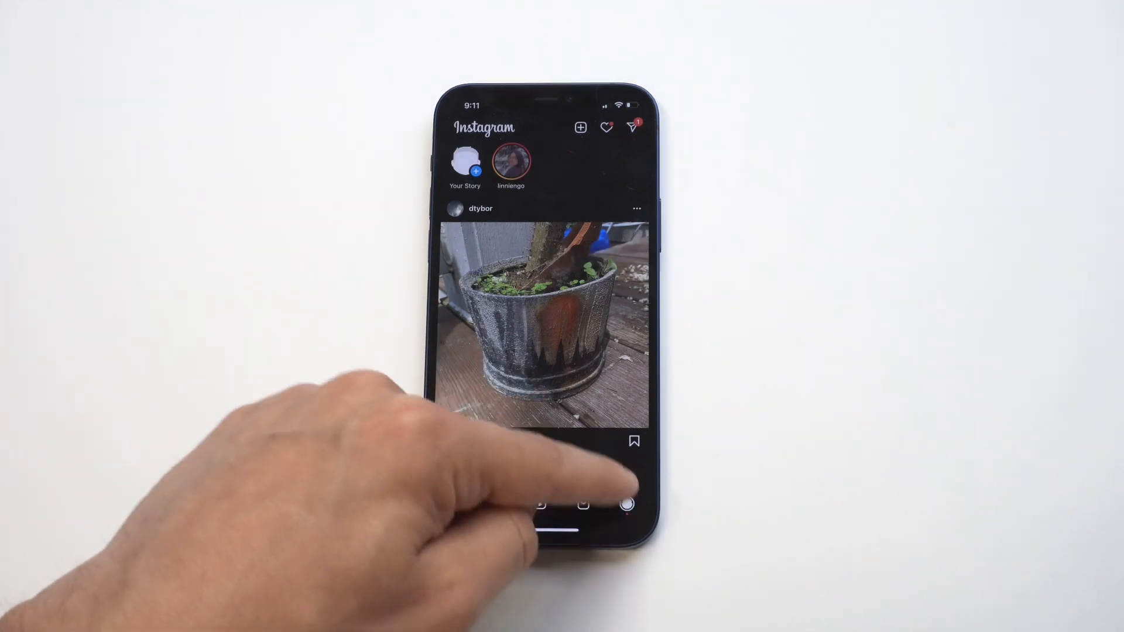
pyautogui.click(626, 502)
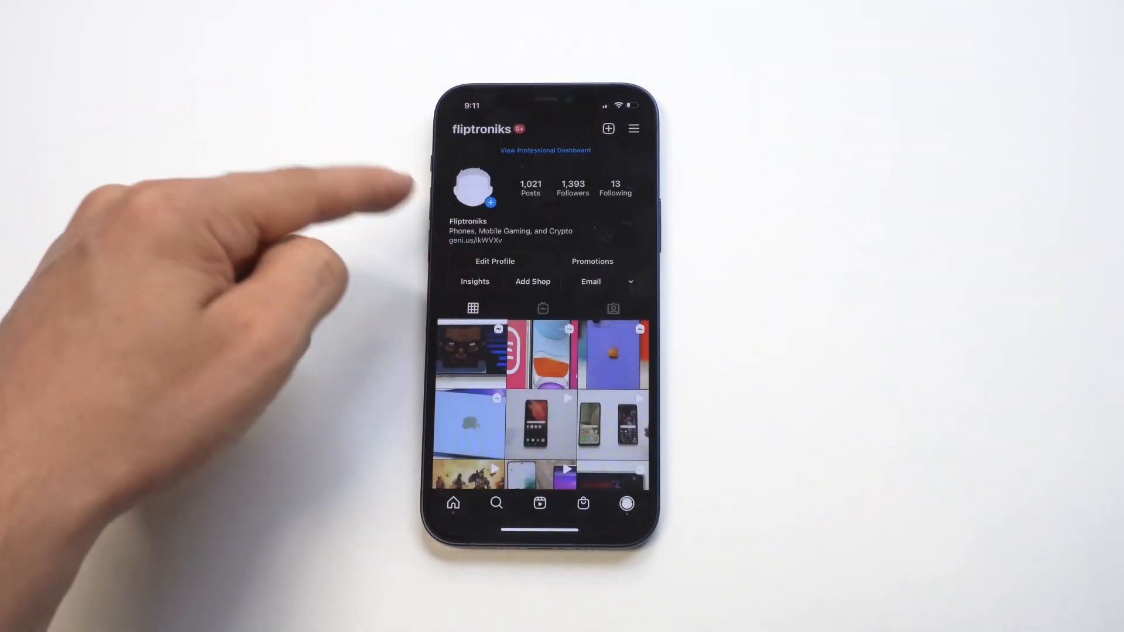
pyautogui.click(608, 129)
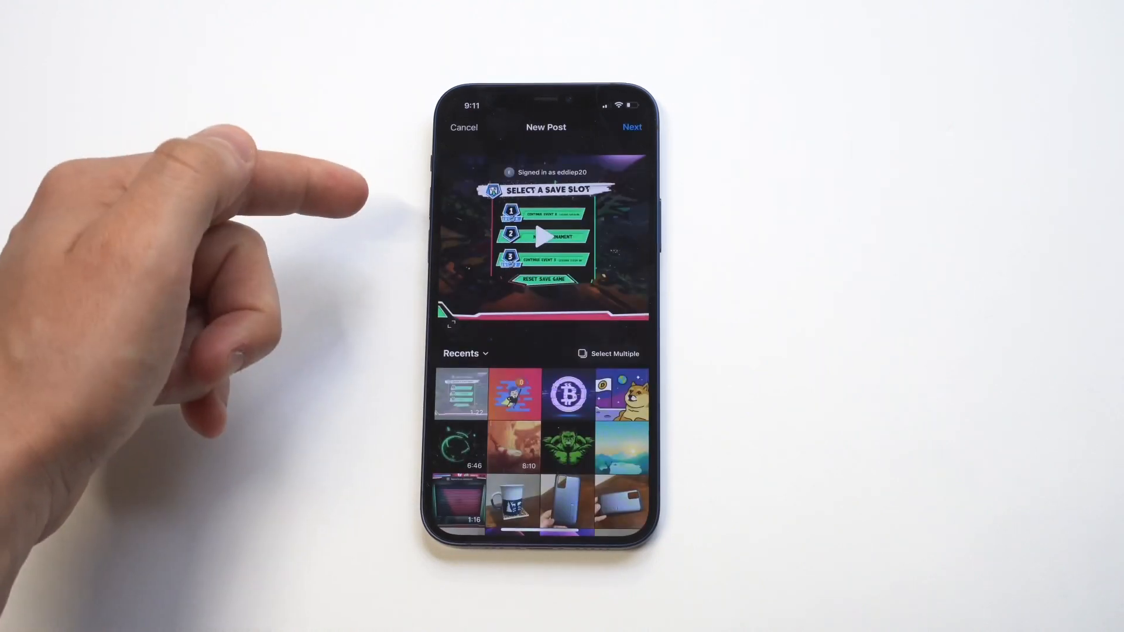